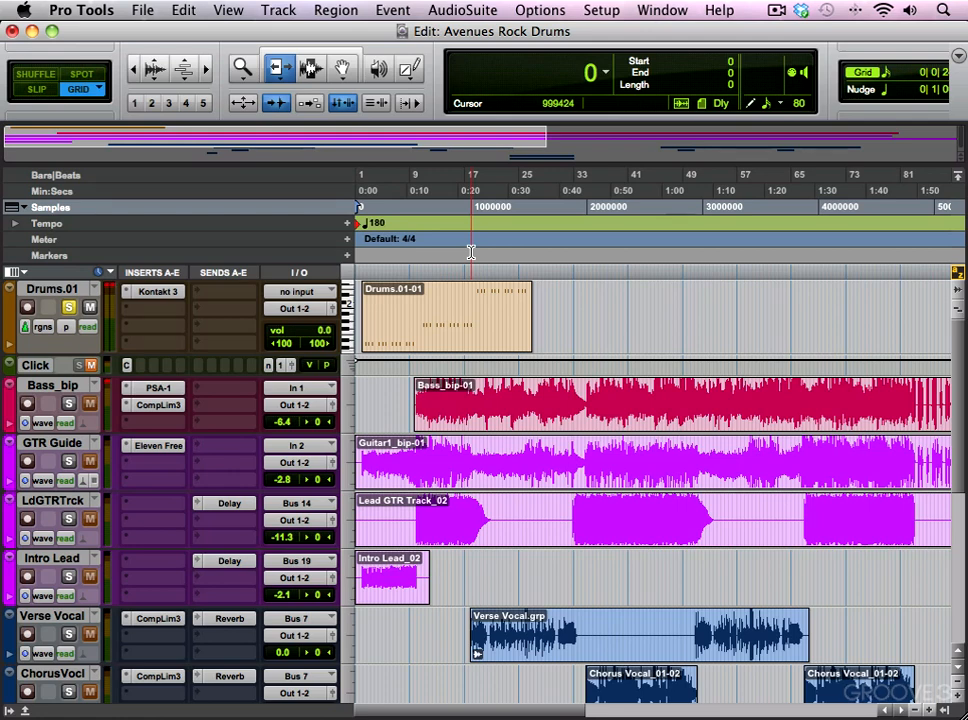
Open the Kontakt 3 insert on the Drums track to show the Chunky Rock Kit
{"action": "left_click", "coordinate": [362, 250]}
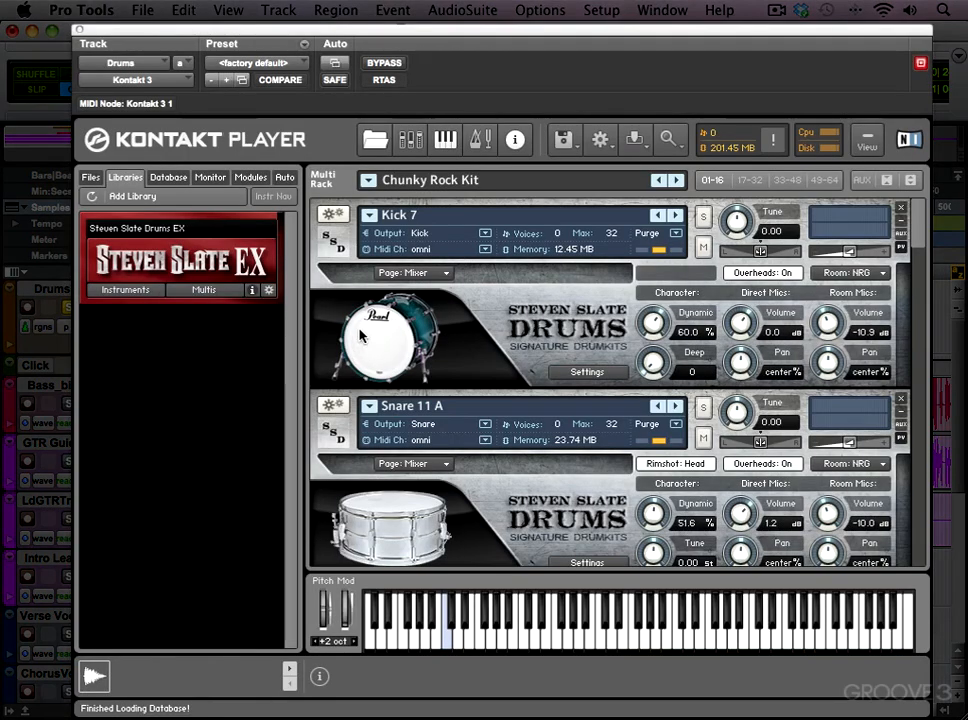
{"action": "mouse_move", "coordinate": [436, 180]}
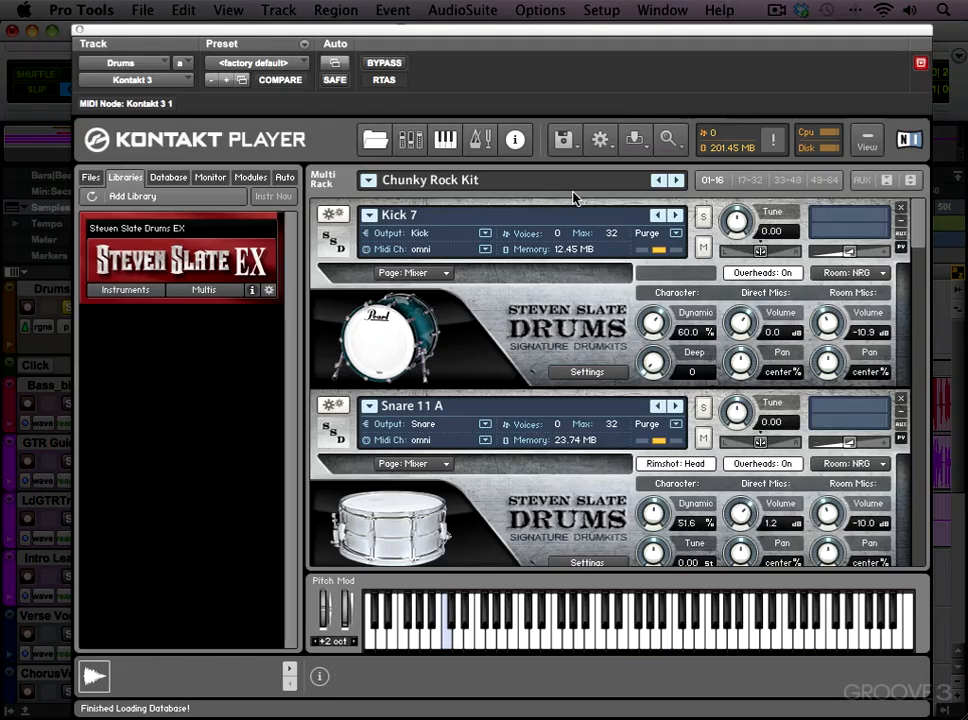
{"action": "scroll", "scroll_direction": "down", "scroll_amount": 3}
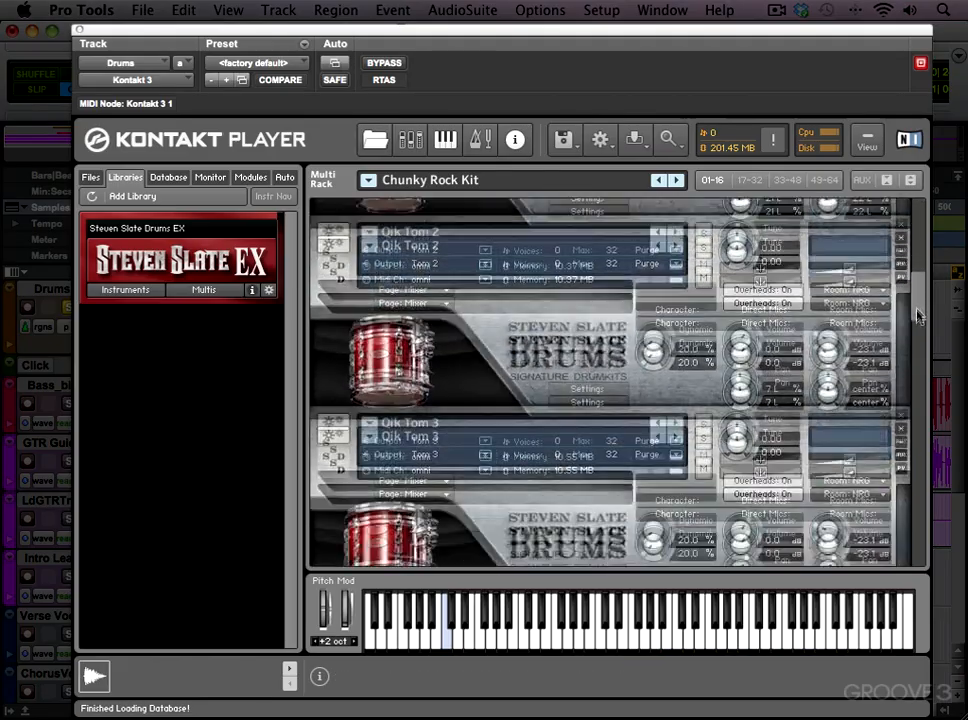
{"action": "scroll", "scroll_direction": "down", "scroll_amount": 3}
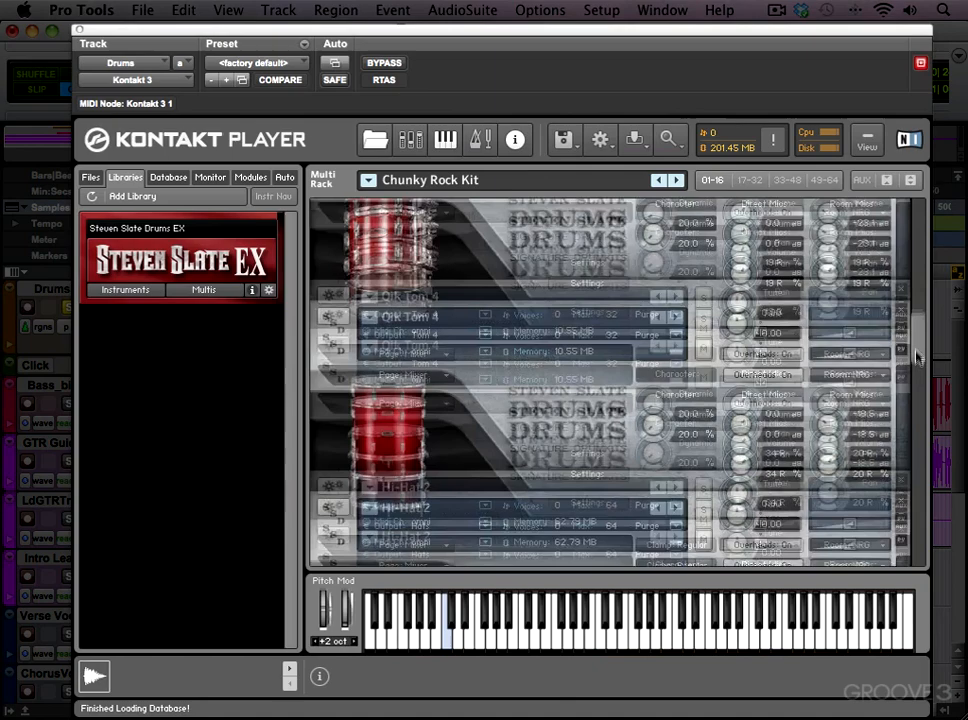
{"action": "scroll", "scroll_direction": "down", "scroll_amount": 3}
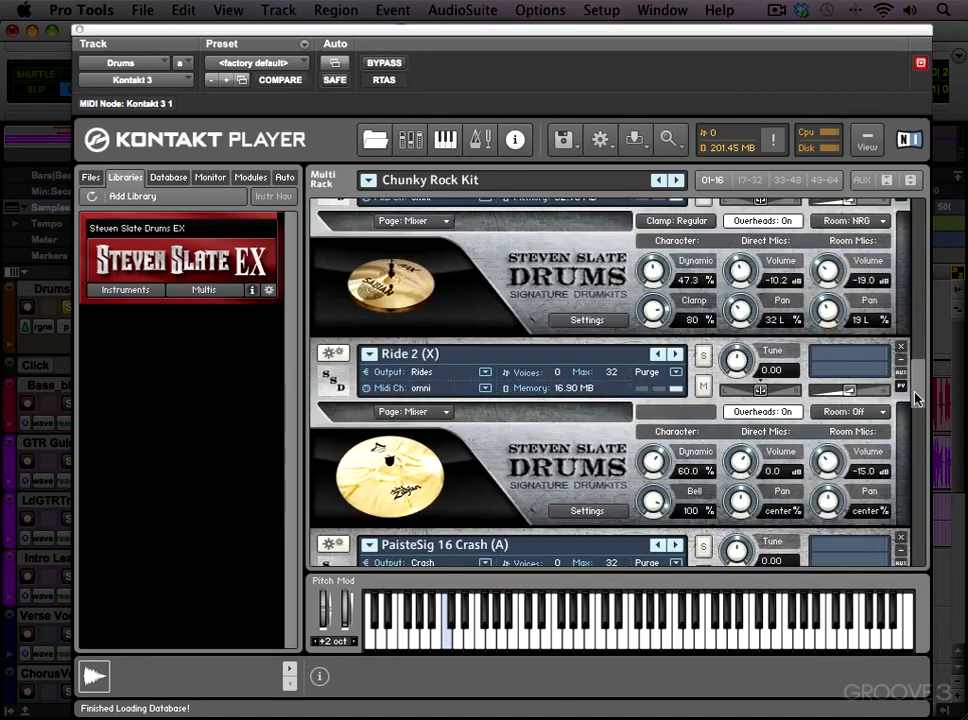
{"action": "scroll", "scroll_direction": "down", "scroll_amount": 3}
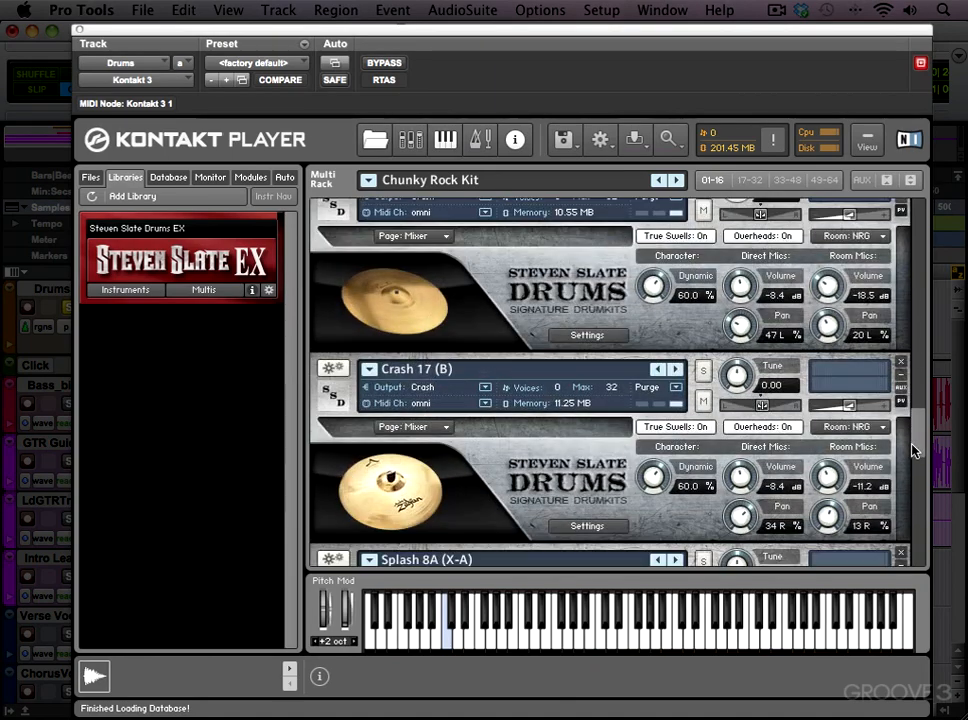
{"action": "scroll", "scroll_direction": "down", "scroll_amount": 3}
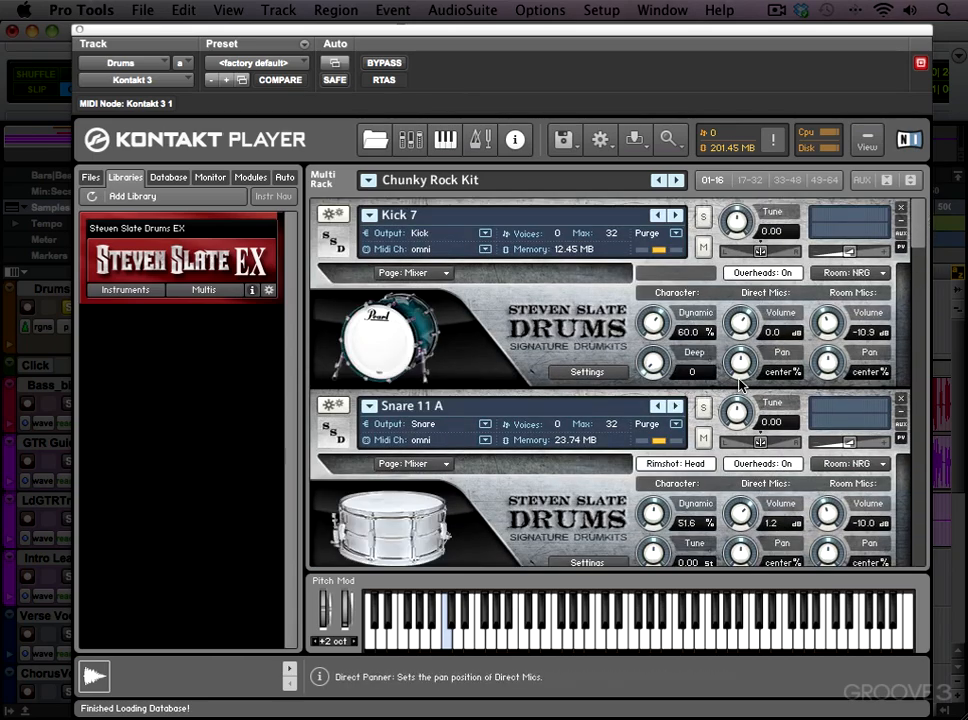
{"action": "mouse_move", "coordinate": [540, 652]}
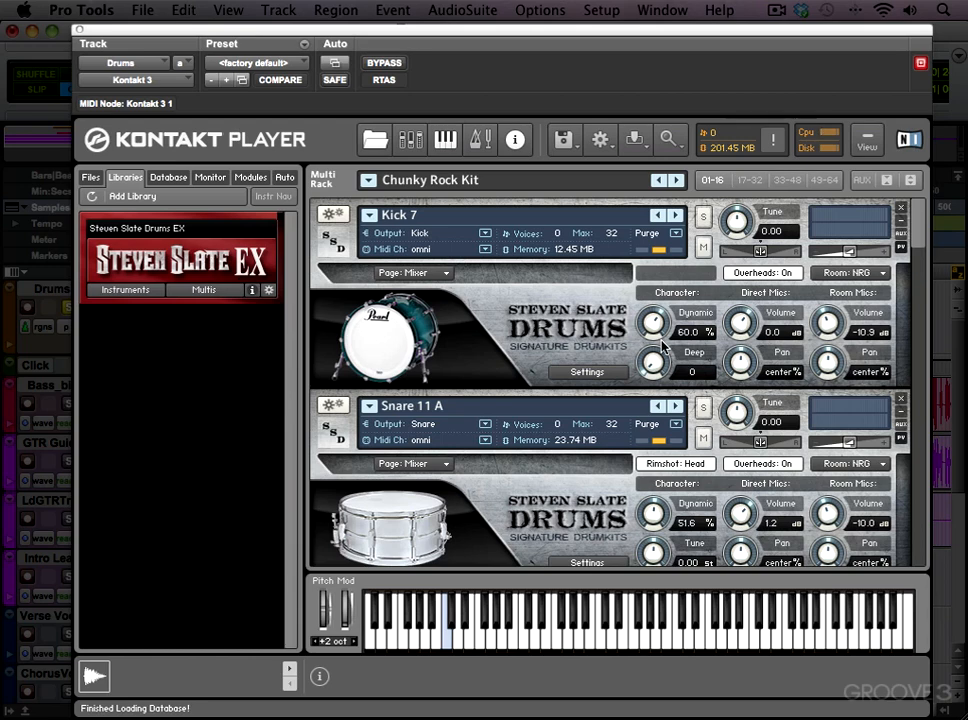
List the Steven Slate Drums EX multi kits in the browser and focus the Snare 11 A piece
{"action": "left_click", "coordinate": [124, 290]}
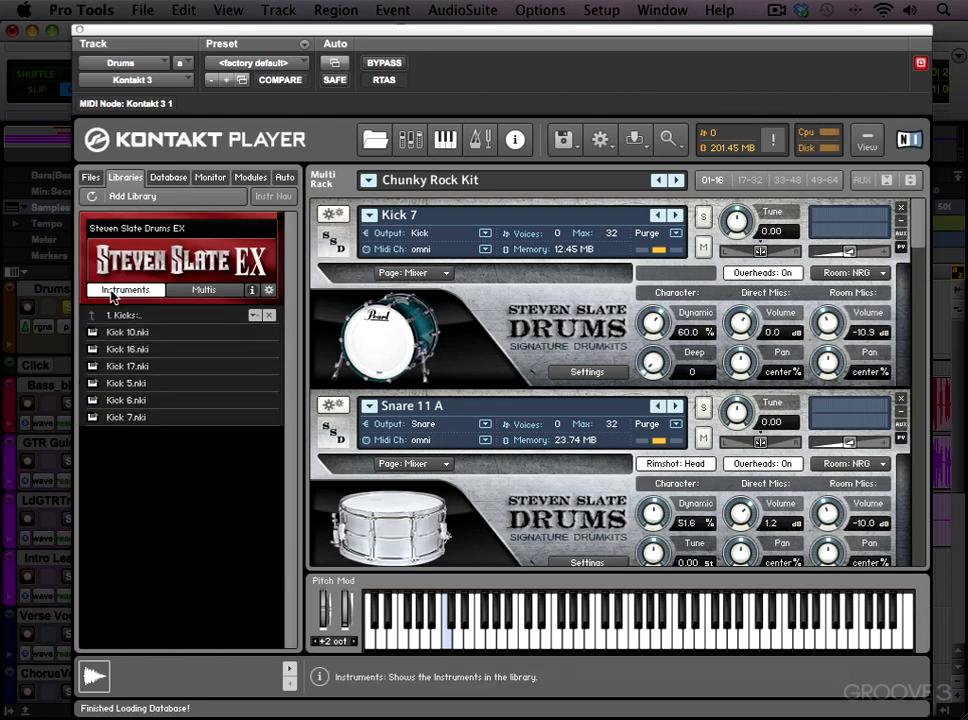
{"action": "left_click", "coordinate": [204, 290]}
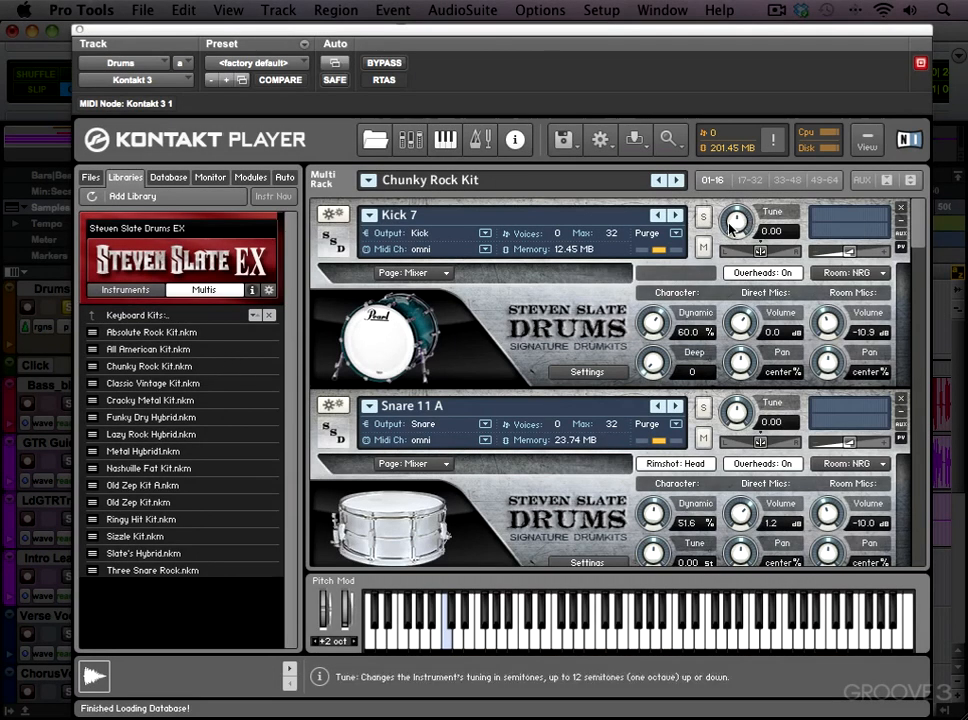
{"action": "left_click", "coordinate": [704, 410]}
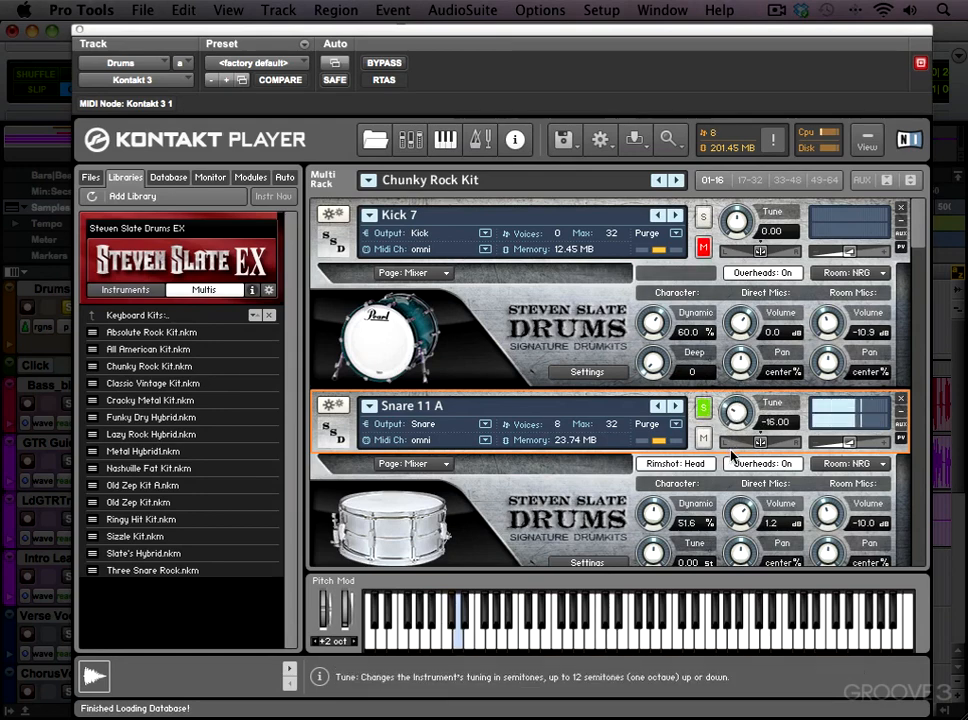
{"action": "double_click", "coordinate": [736, 412]}
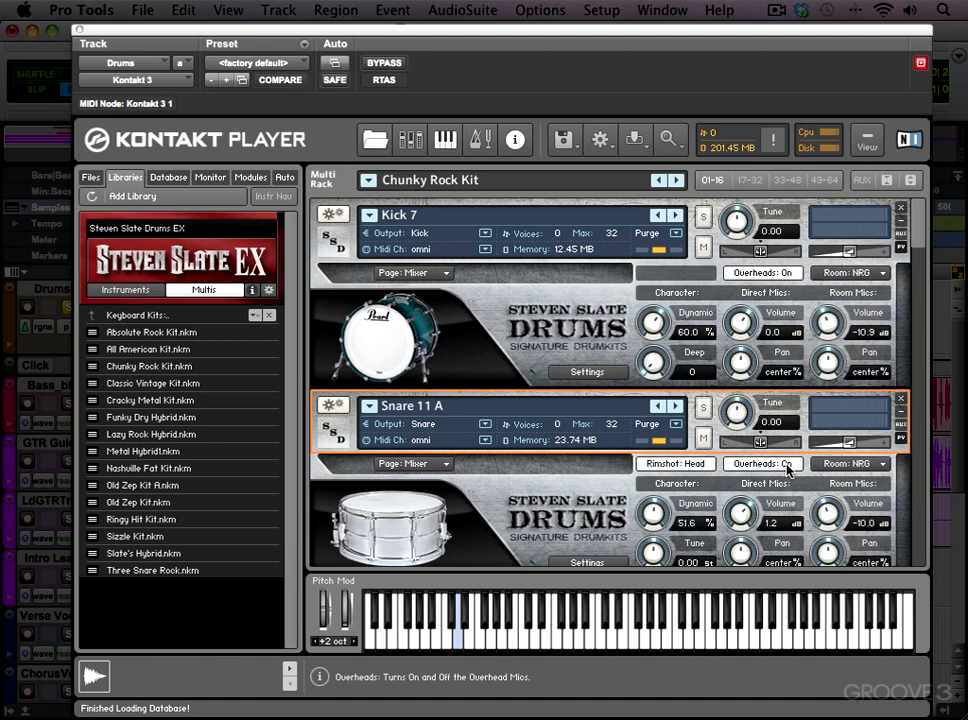
{"action": "left_click", "coordinate": [852, 464]}
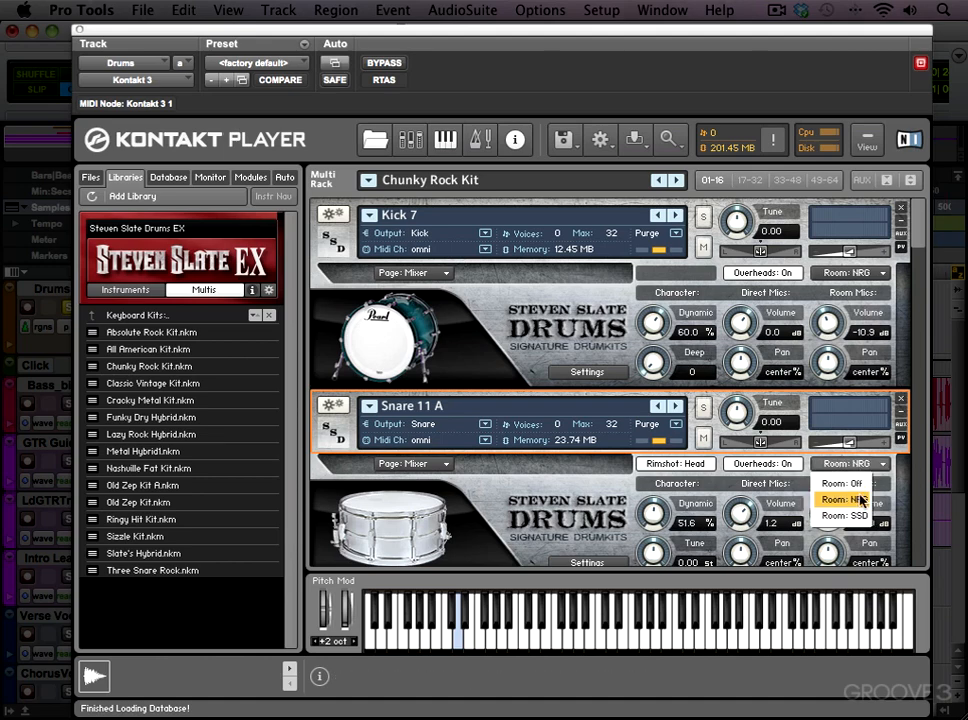
{"action": "left_click", "coordinate": [848, 500]}
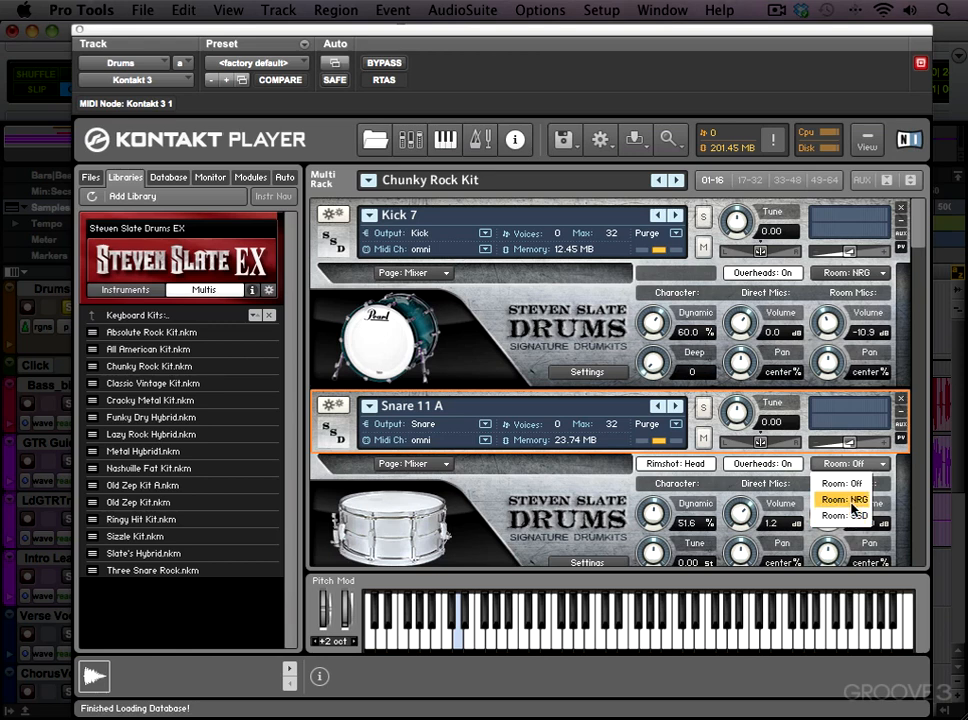
{"action": "left_click", "coordinate": [846, 500]}
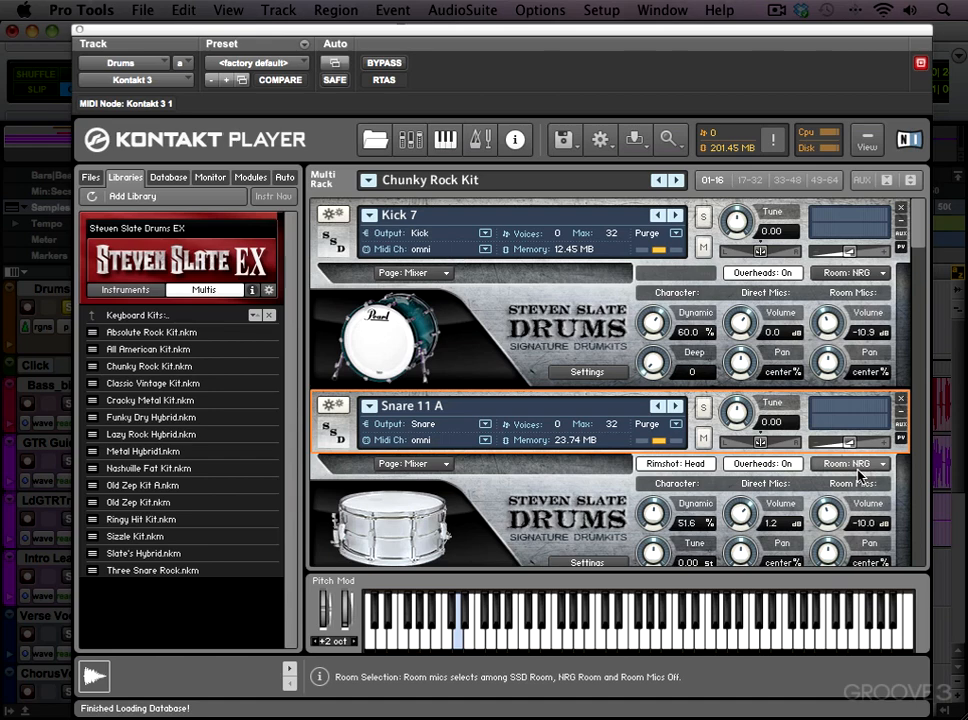
{"action": "left_click", "coordinate": [152, 364]}
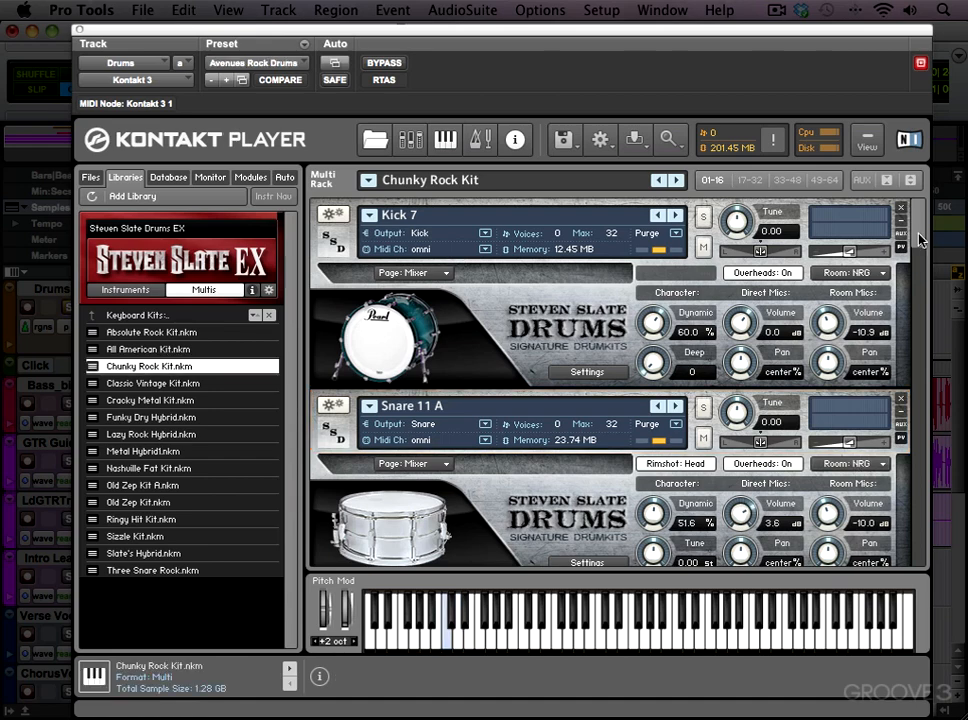
{"action": "mouse_move", "coordinate": [318, 150]}
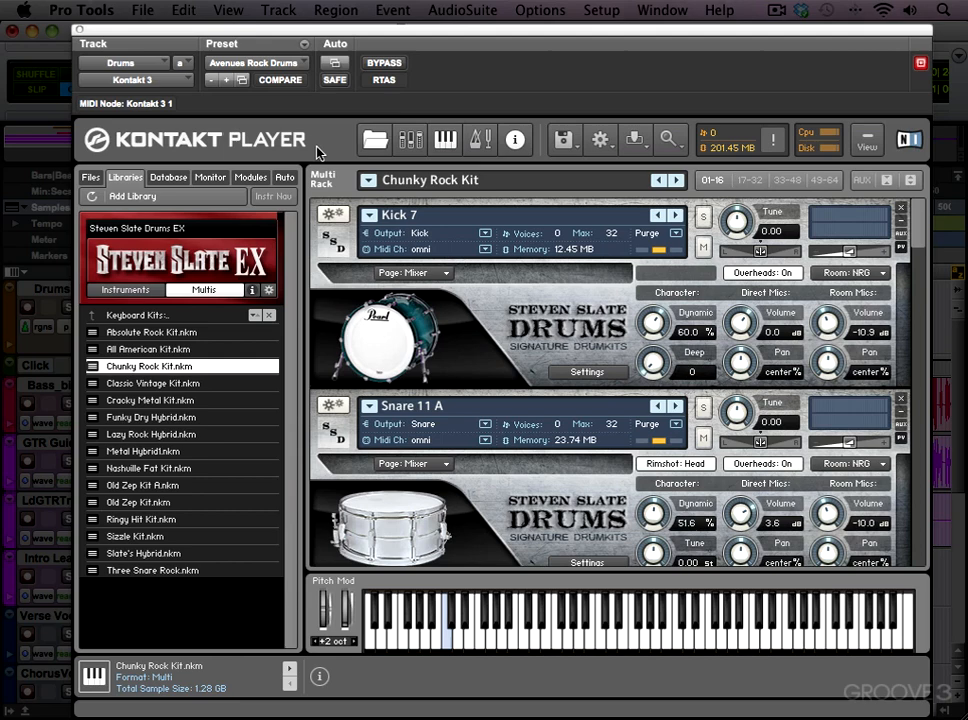
{"action": "mouse_move", "coordinate": [690, 320]}
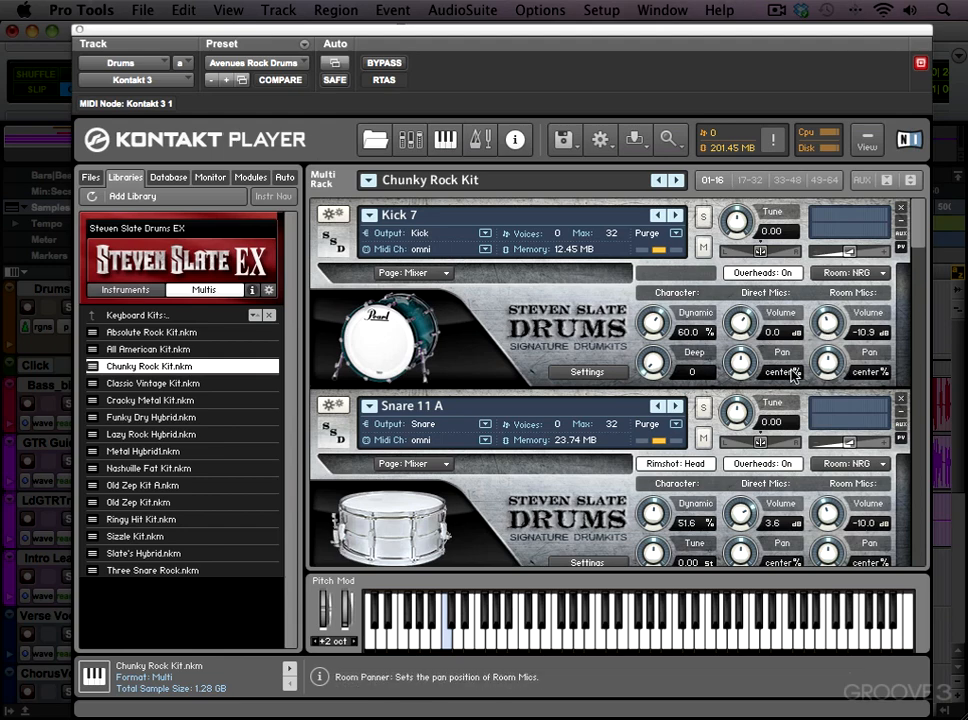
{"action": "mouse_move", "coordinate": [868, 352]}
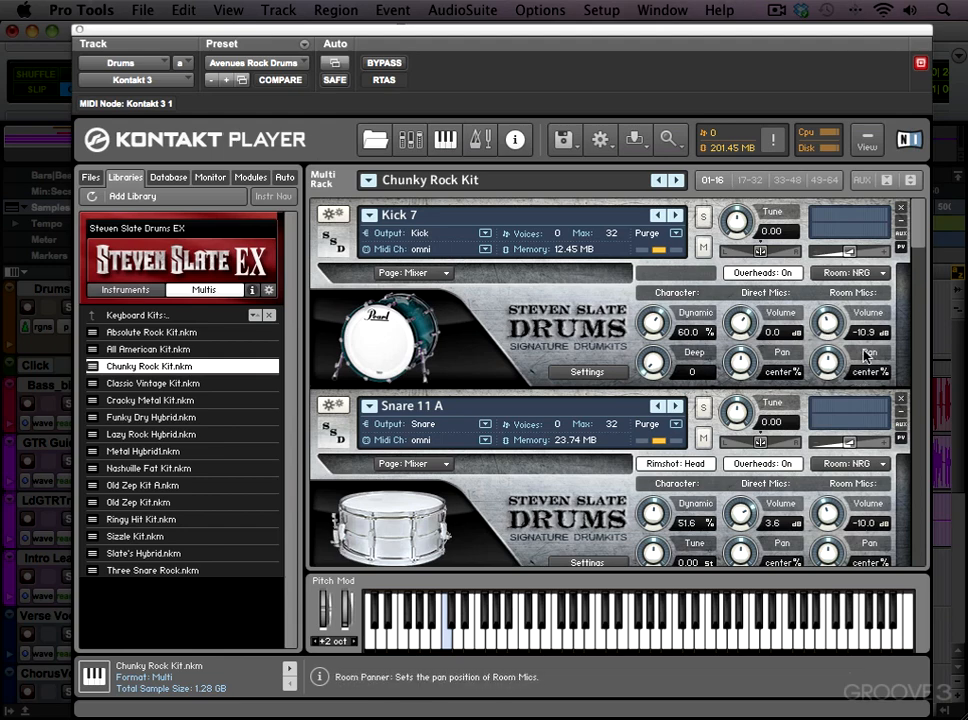
{"action": "mouse_move", "coordinate": [916, 236]}
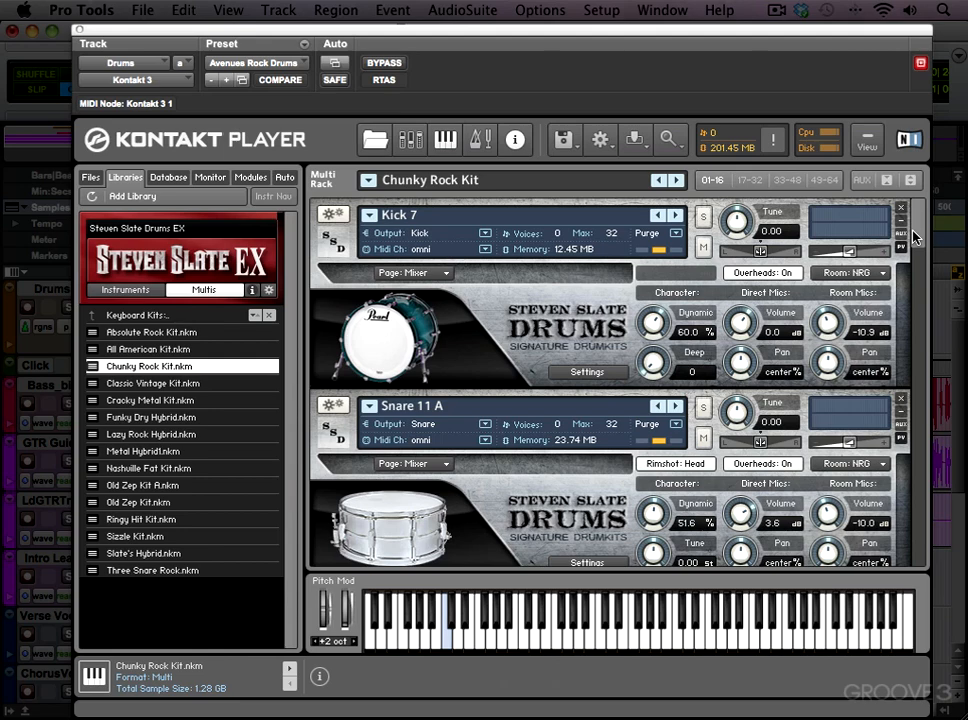
{"action": "scroll", "scroll_direction": "down", "scroll_amount": 3}
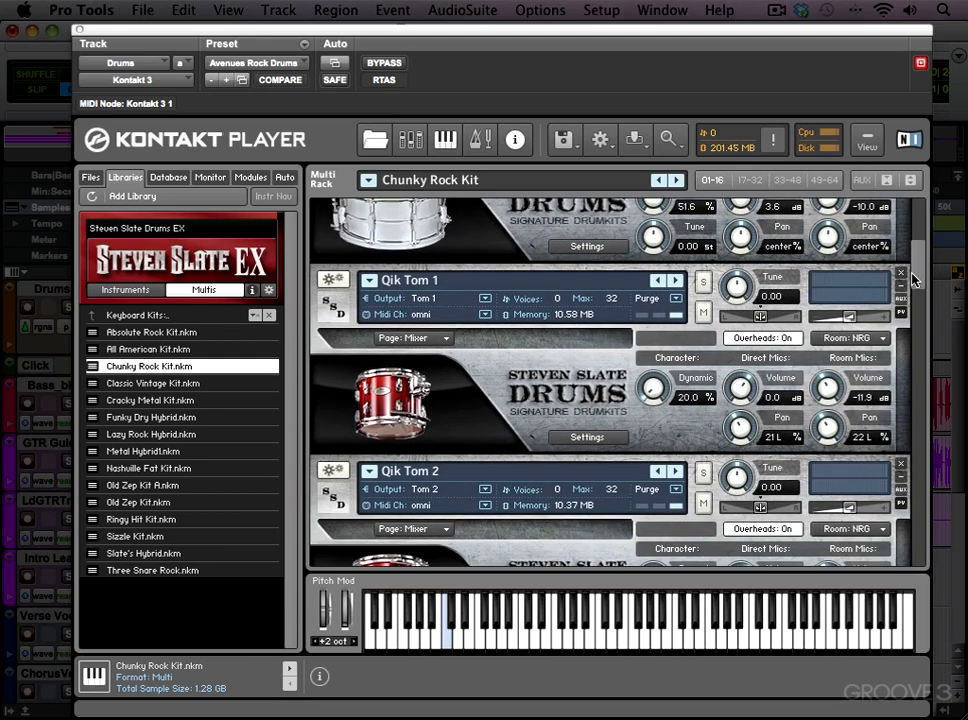
{"action": "scroll", "scroll_direction": "down", "scroll_amount": 3}
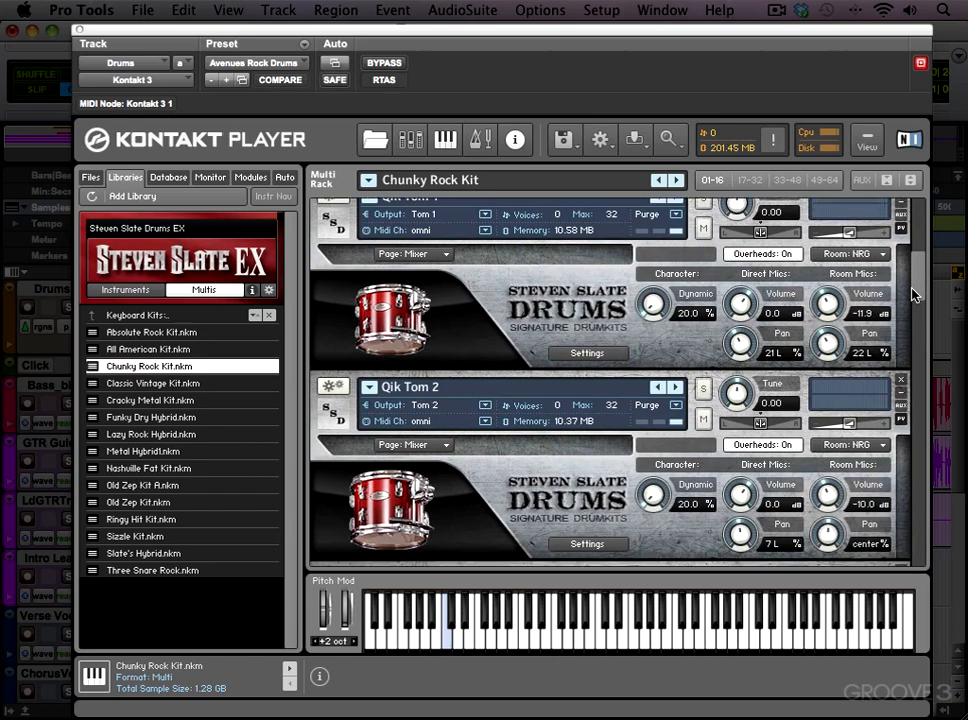
{"action": "scroll", "scroll_direction": "down", "scroll_amount": 3}
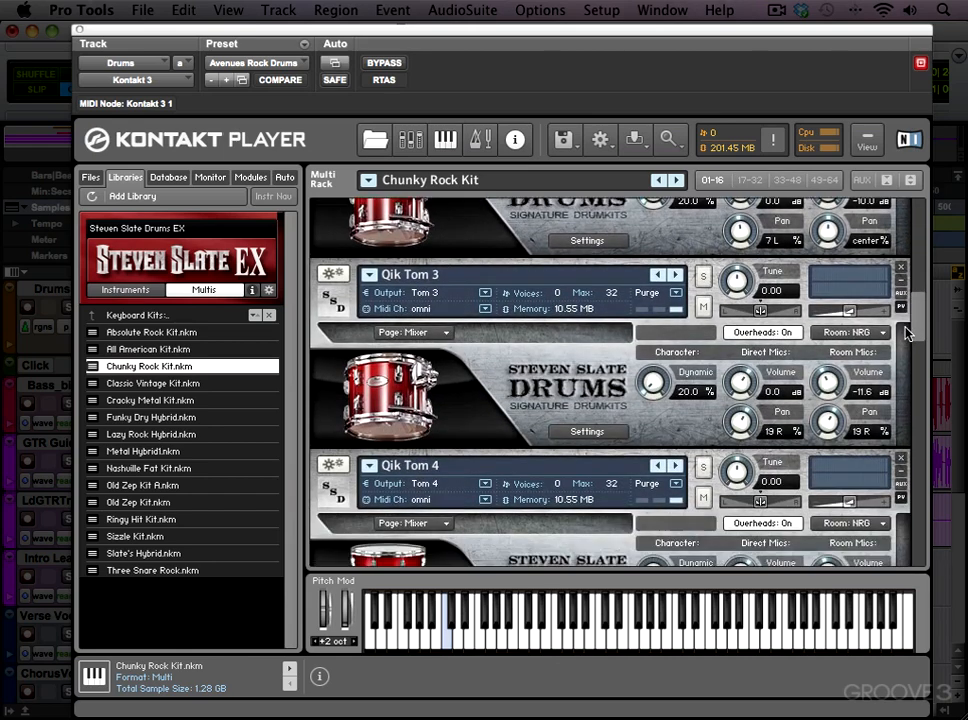
{"action": "scroll", "scroll_direction": "down", "scroll_amount": 3}
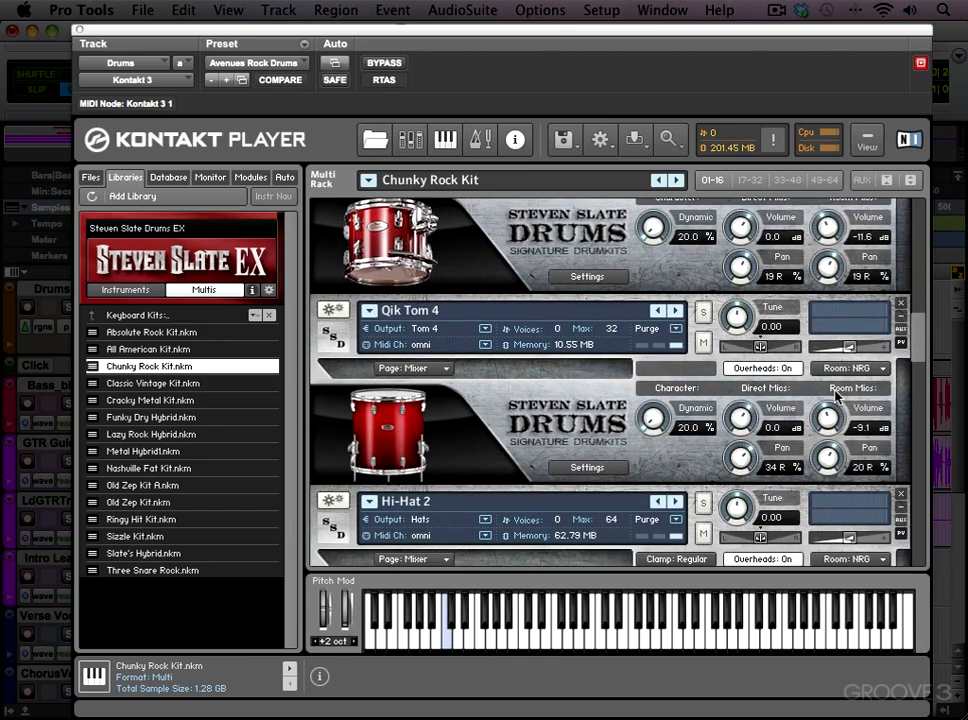
{"action": "mouse_move", "coordinate": [918, 330]}
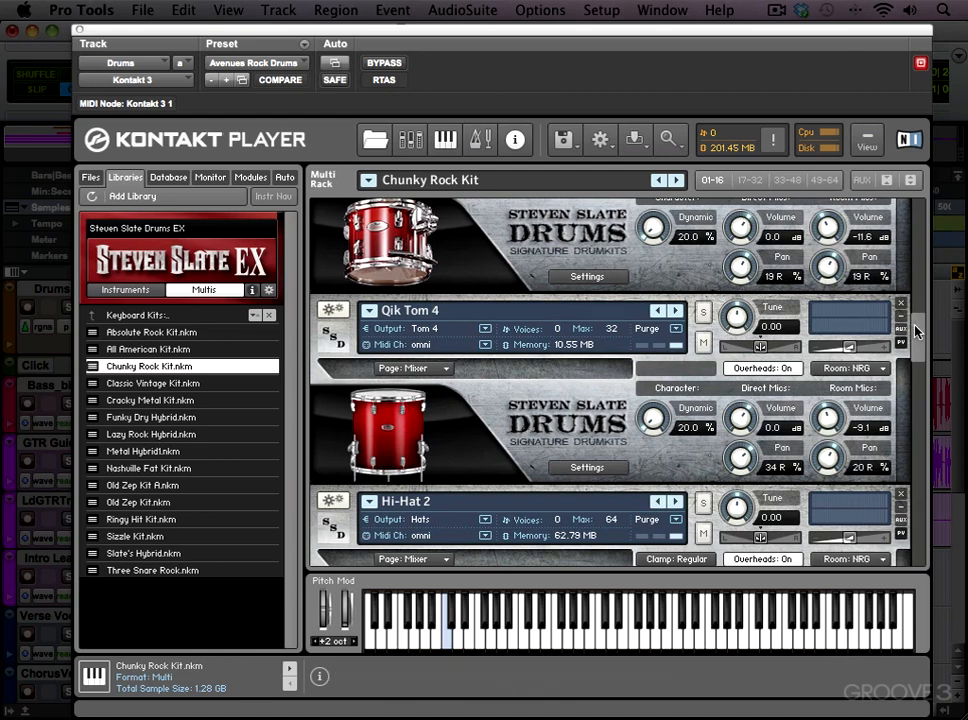
{"action": "scroll", "scroll_direction": "down", "scroll_amount": 3}
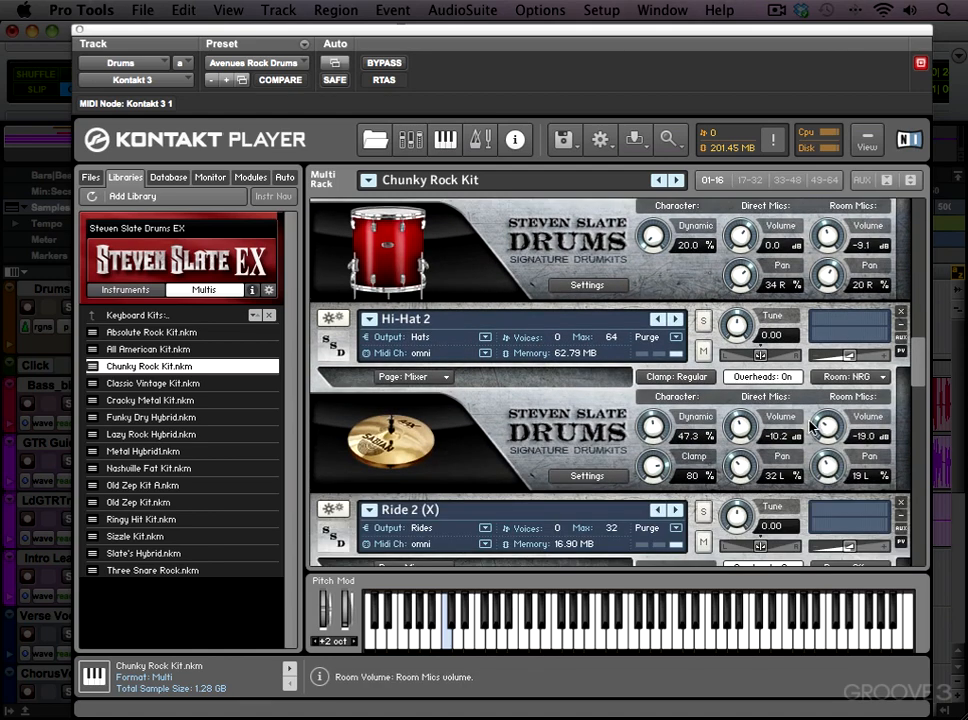
{"action": "mouse_move", "coordinate": [742, 432]}
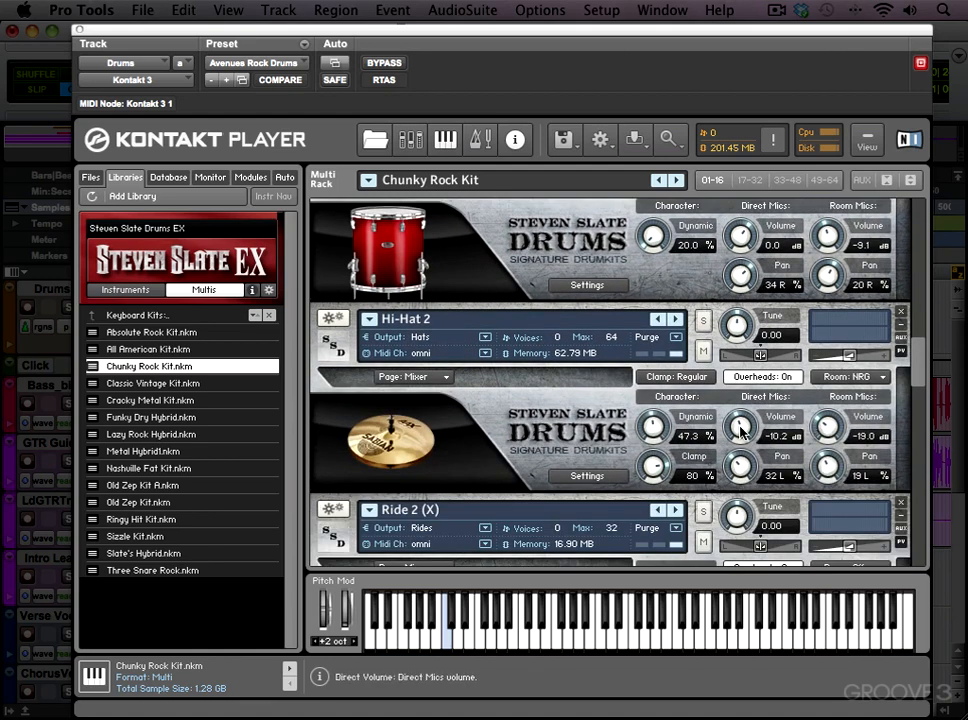
{"action": "mouse_move", "coordinate": [924, 376]}
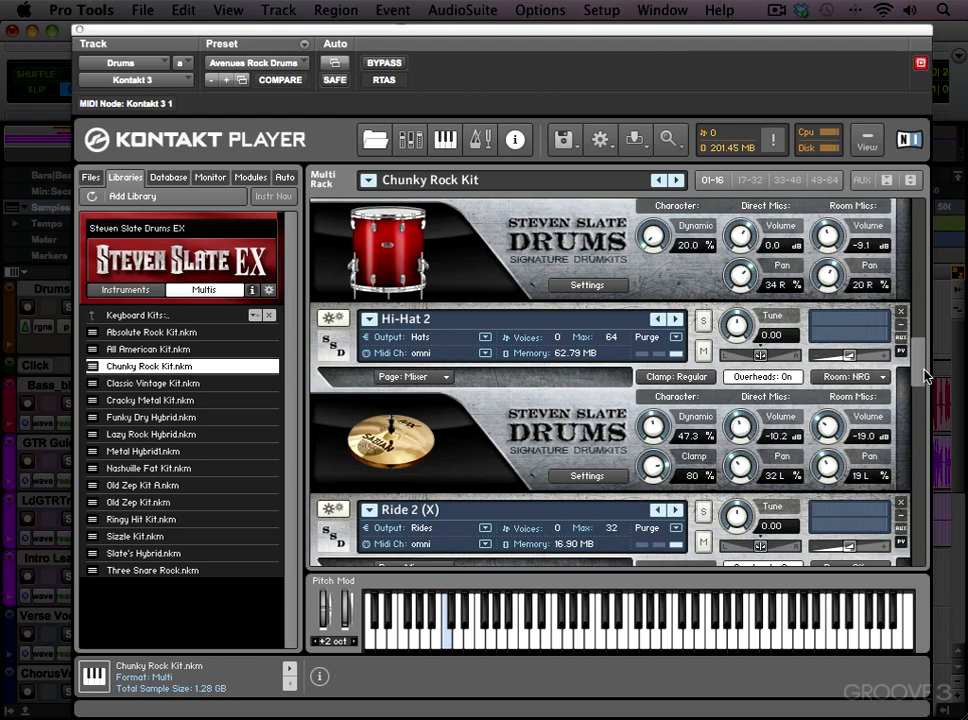
{"action": "scroll", "scroll_direction": "down", "scroll_amount": 3}
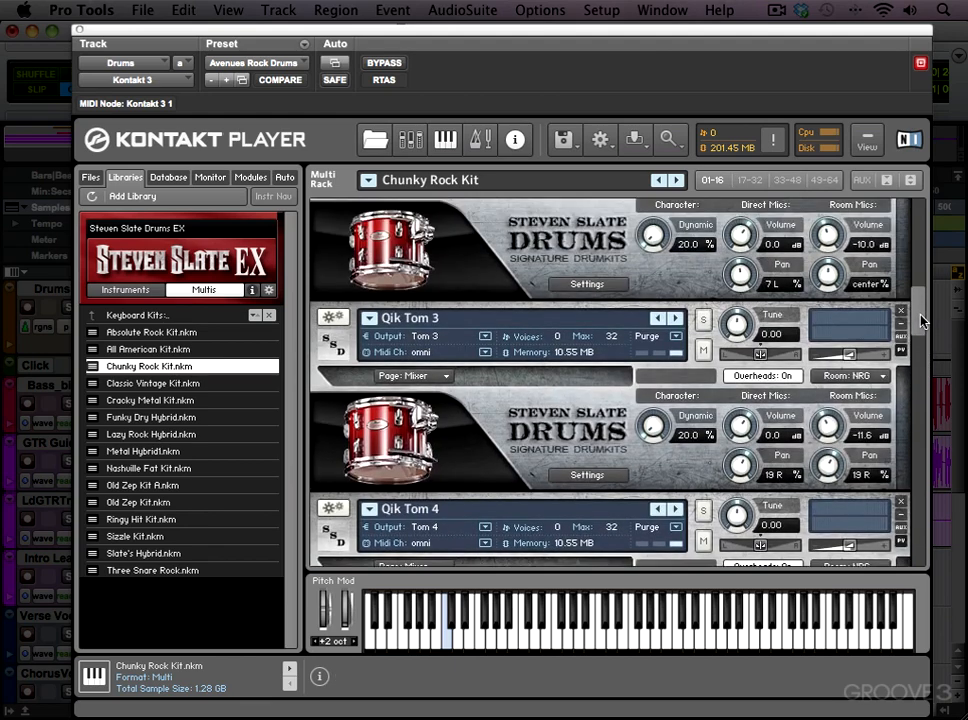
{"action": "scroll", "scroll_direction": "up", "scroll_amount": 3}
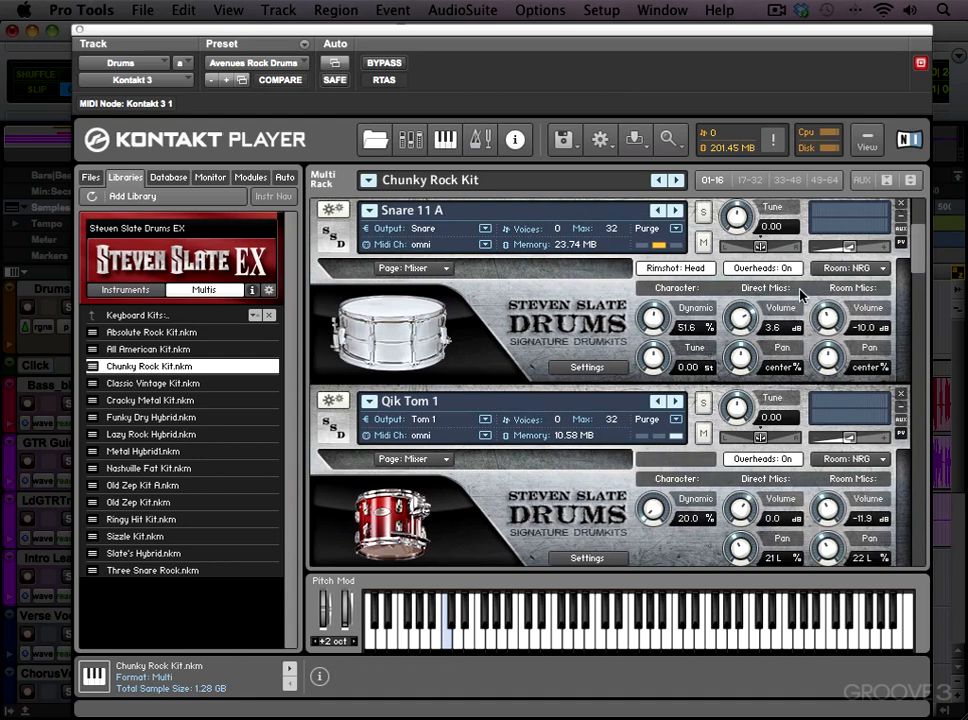
{"action": "mouse_move", "coordinate": [820, 284]}
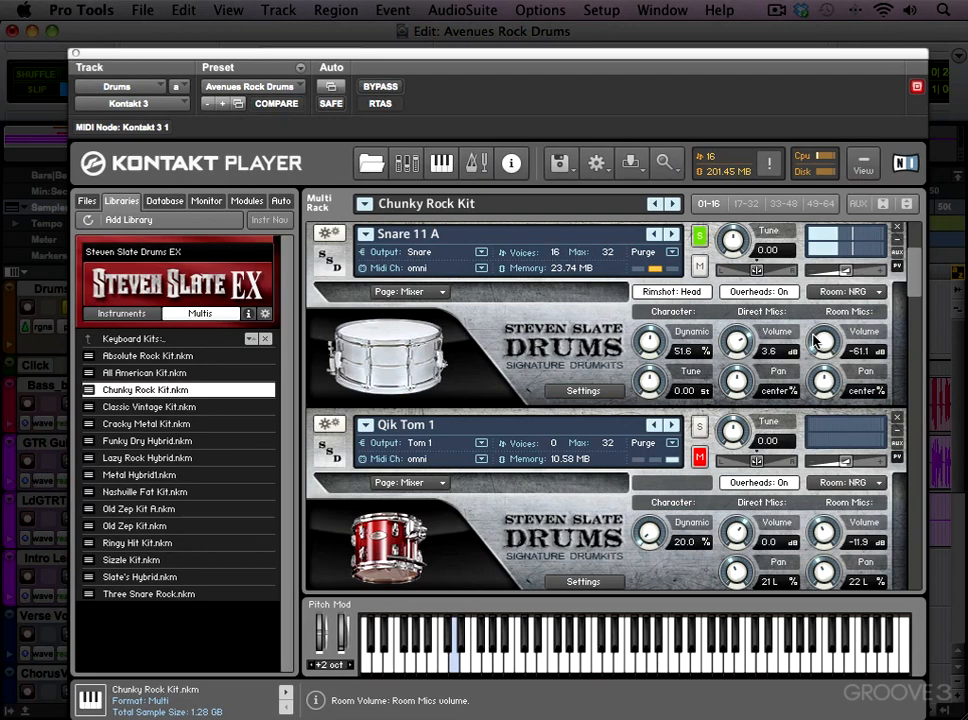
{"action": "left_click_drag", "start_coordinate": [822, 350], "coordinate": [822, 320]}
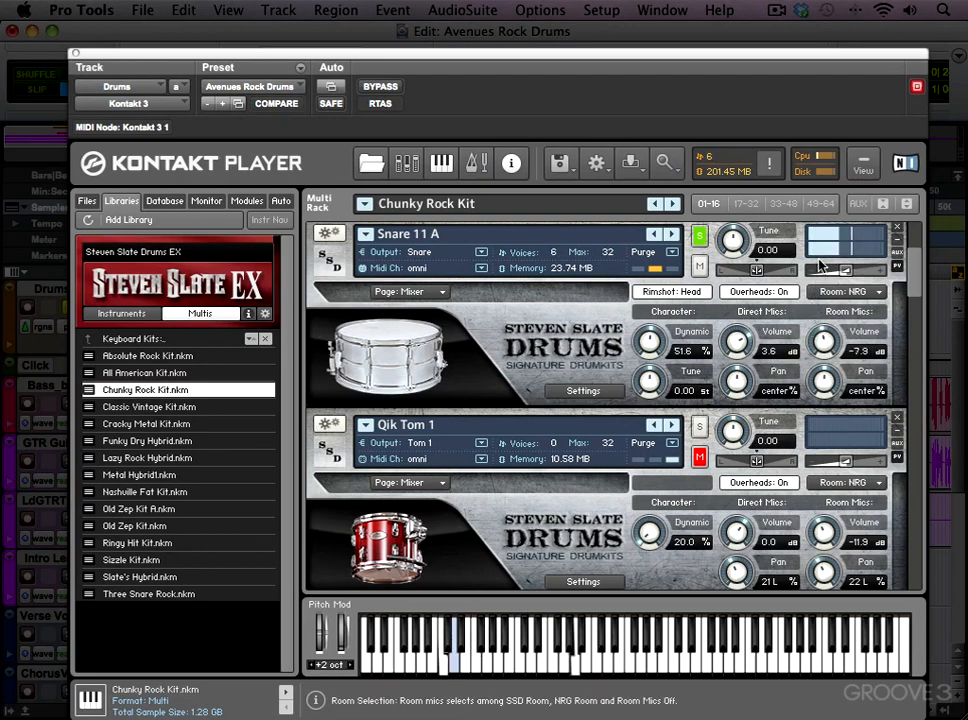
{"action": "mouse_move", "coordinate": [796, 336]}
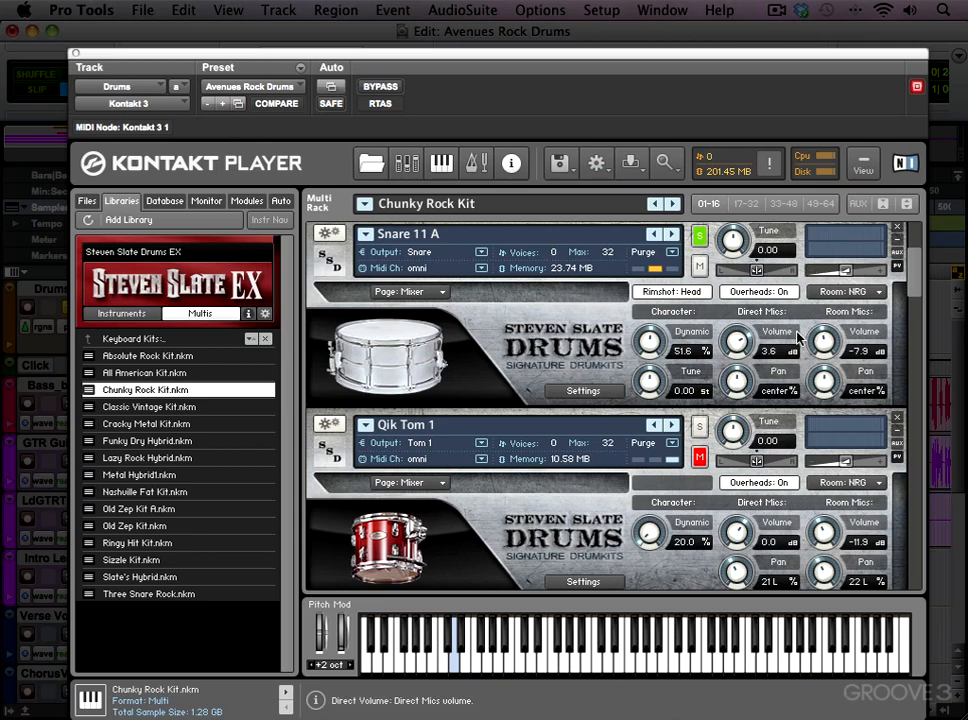
{"action": "mouse_move", "coordinate": [732, 240]}
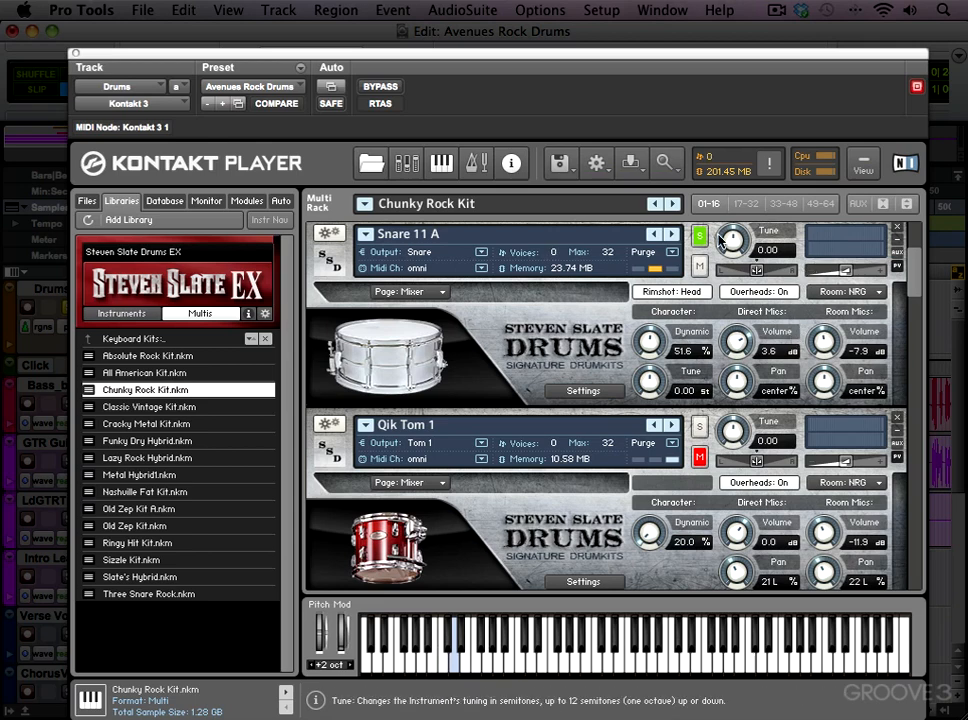
{"action": "mouse_move", "coordinate": [776, 340]}
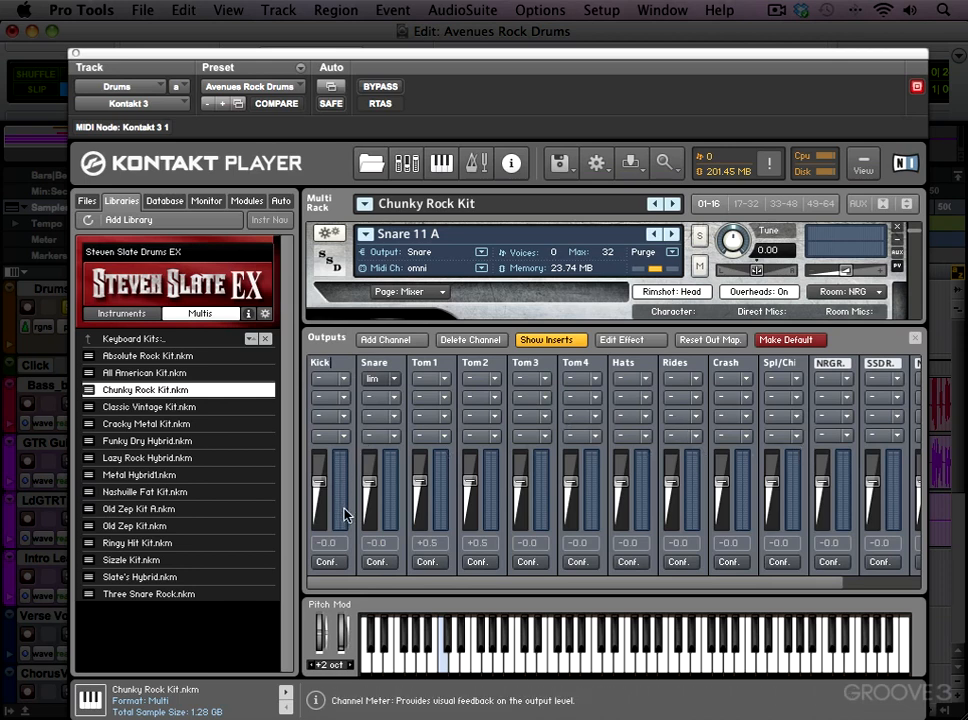
{"action": "mouse_move", "coordinate": [344, 384]}
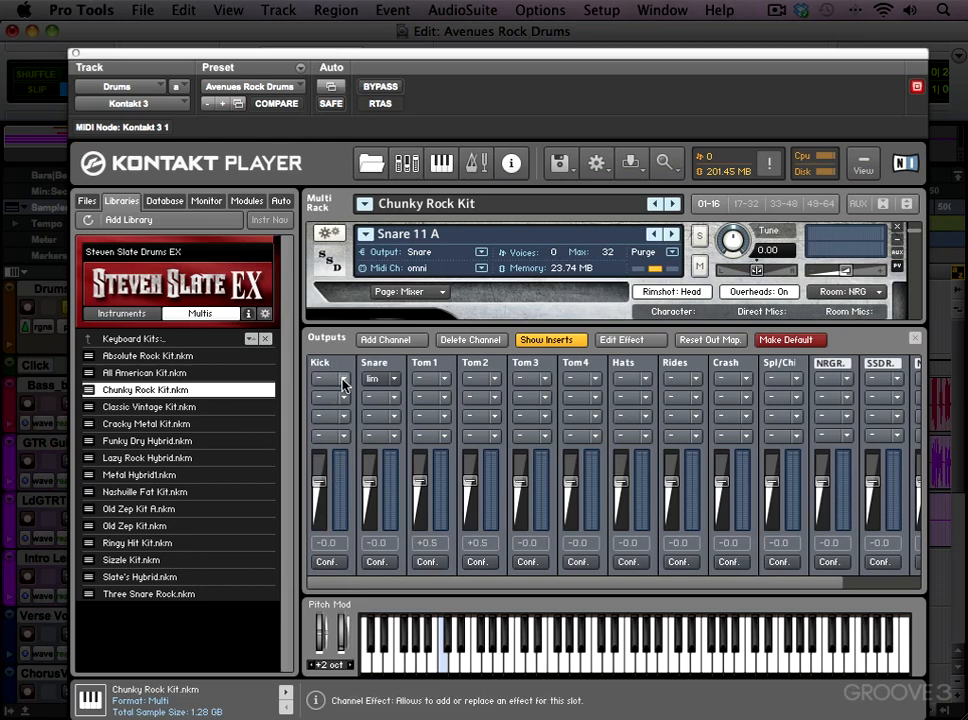
{"action": "mouse_move", "coordinate": [328, 560]}
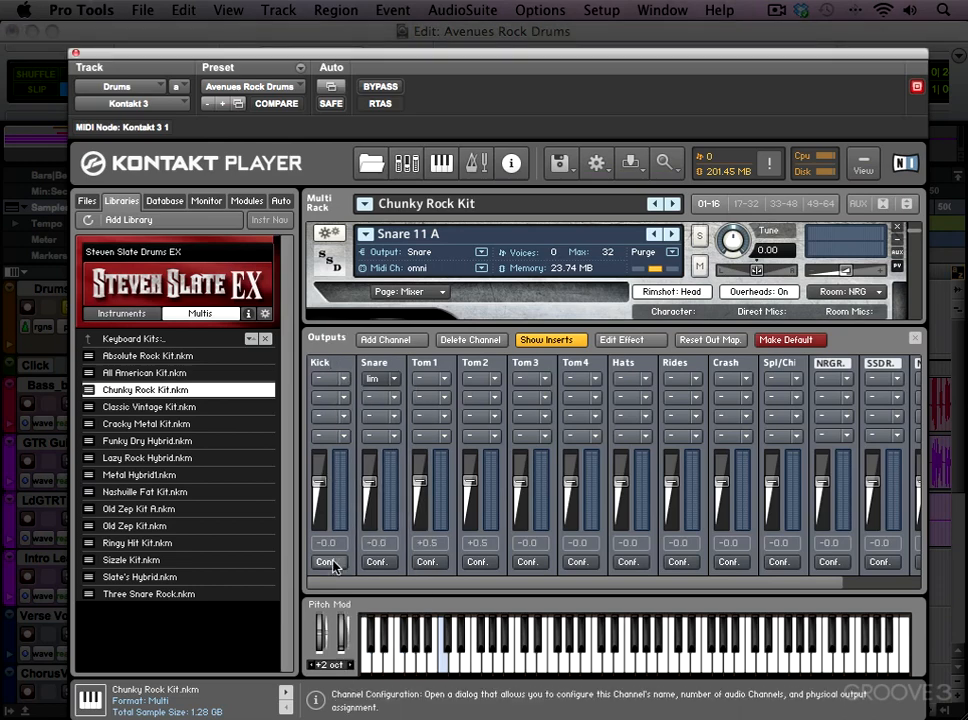
{"action": "left_click", "coordinate": [328, 560]}
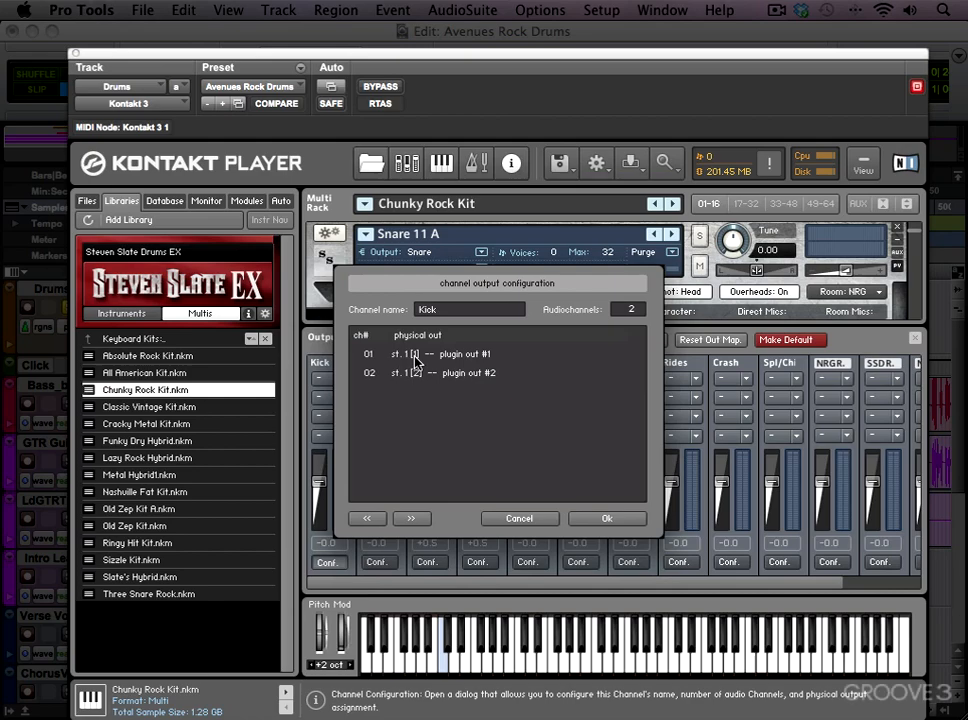
{"action": "left_click", "coordinate": [606, 518]}
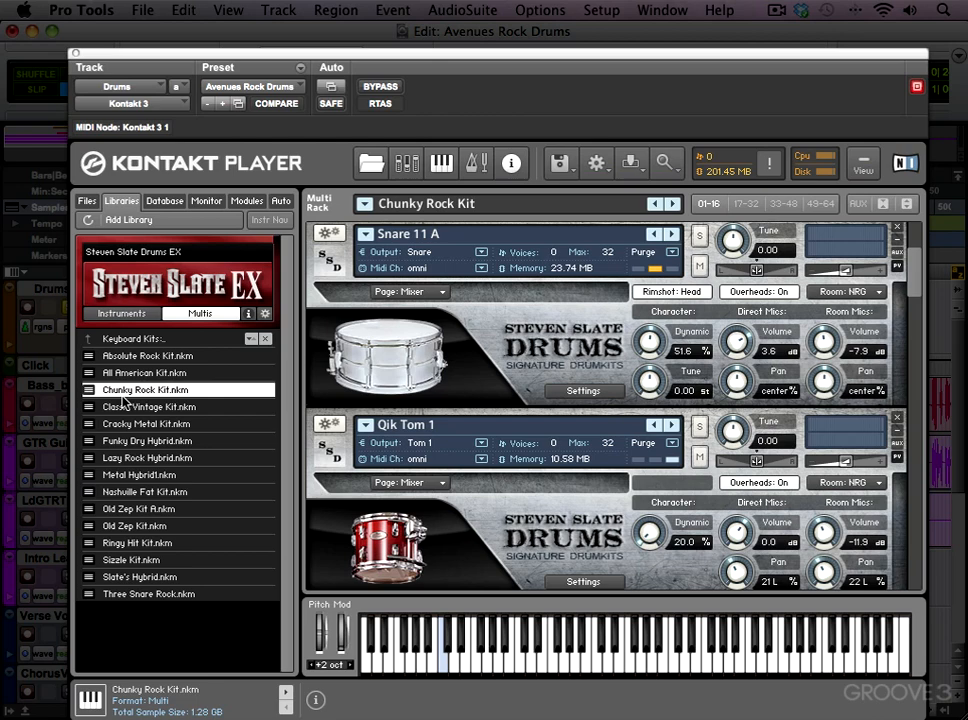
{"action": "mouse_move", "coordinate": [216, 402]}
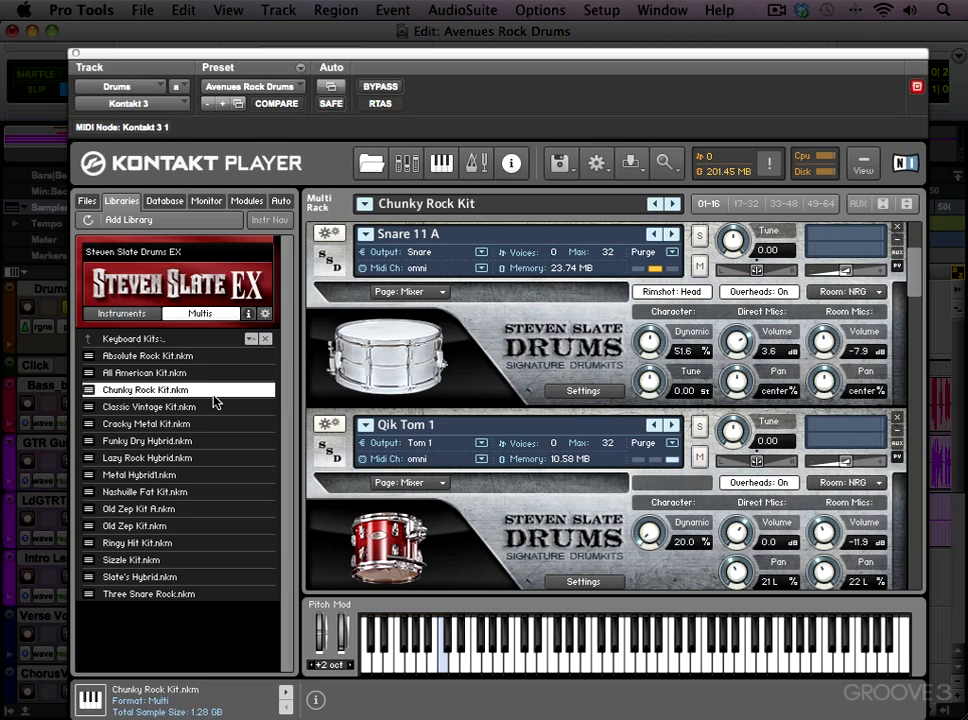
{"action": "mouse_move", "coordinate": [168, 318]}
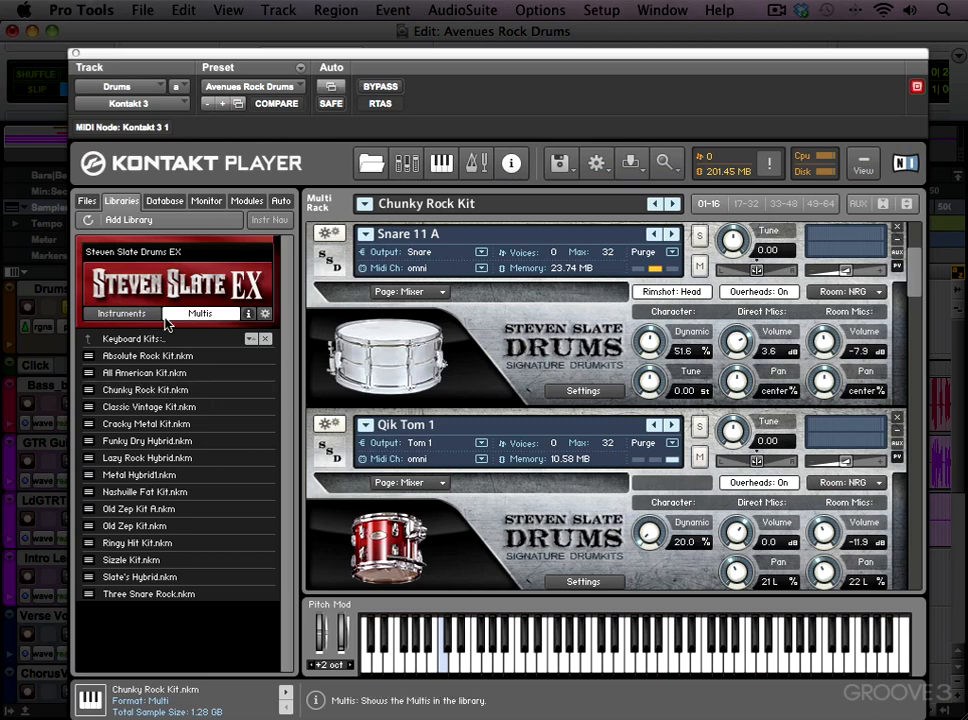
Load Kick 10.nki from the kicks folder into the rack, then return to the multi kits list
{"action": "left_click", "coordinate": [120, 312]}
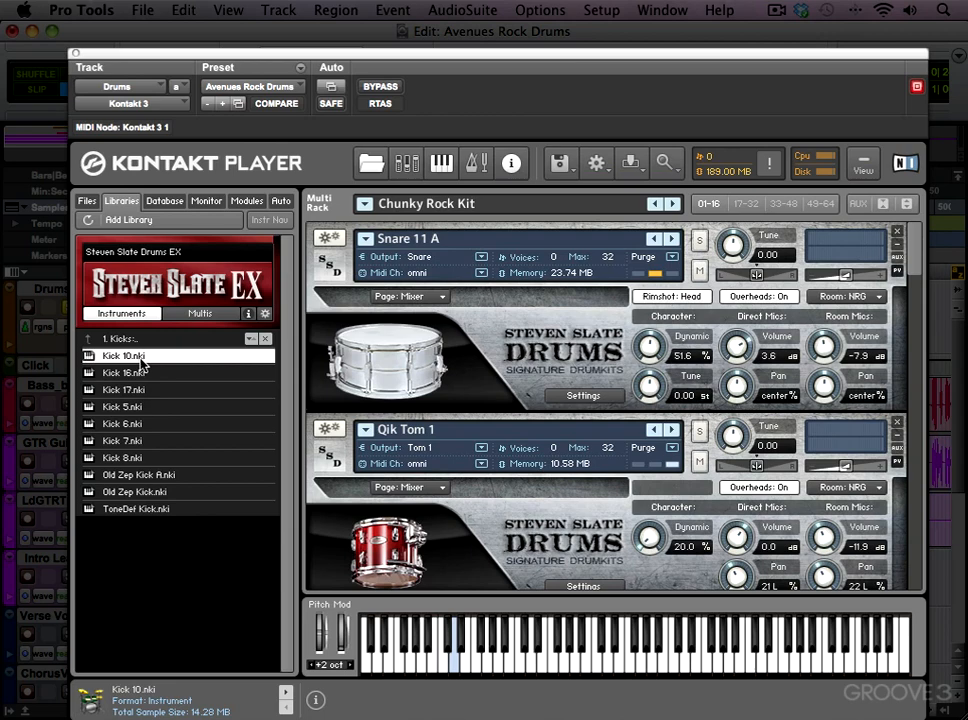
{"action": "double_click", "coordinate": [124, 356]}
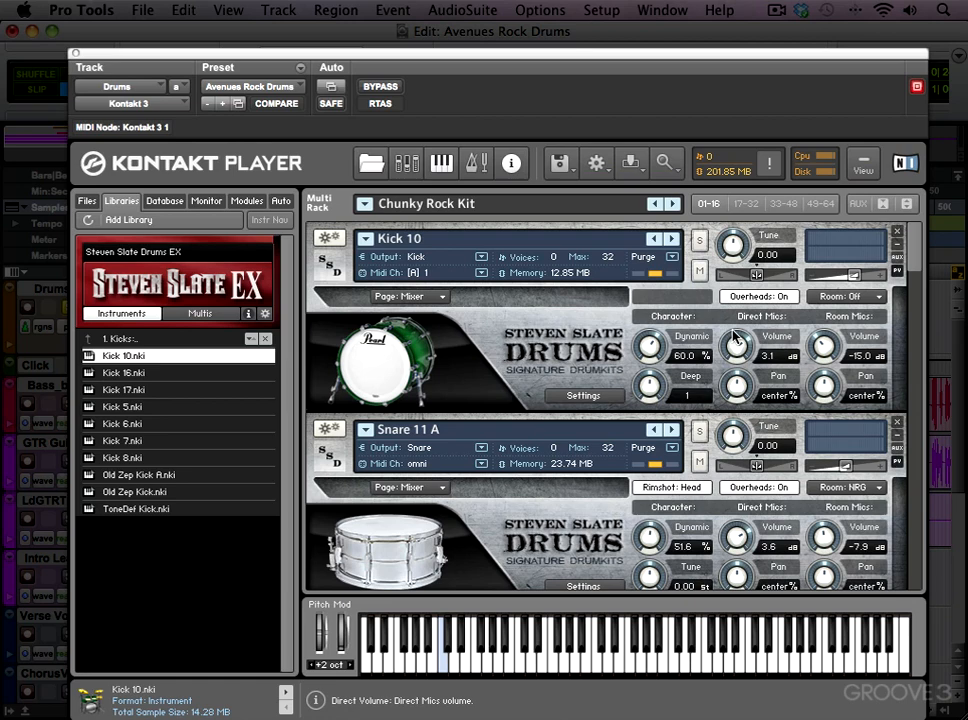
{"action": "left_click", "coordinate": [200, 312]}
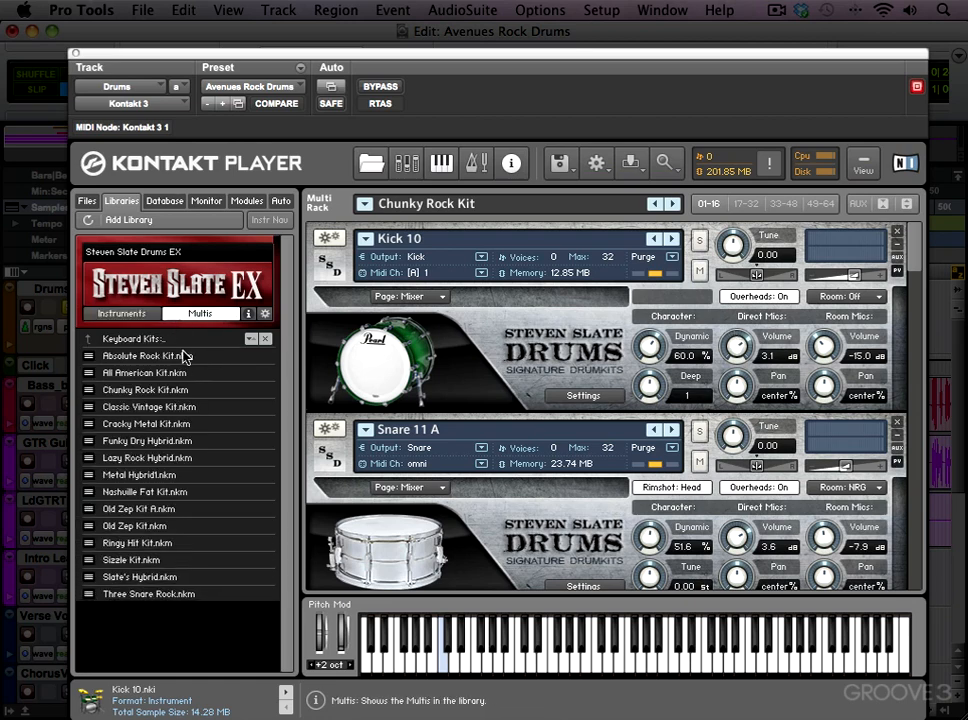
{"action": "mouse_move", "coordinate": [176, 588]}
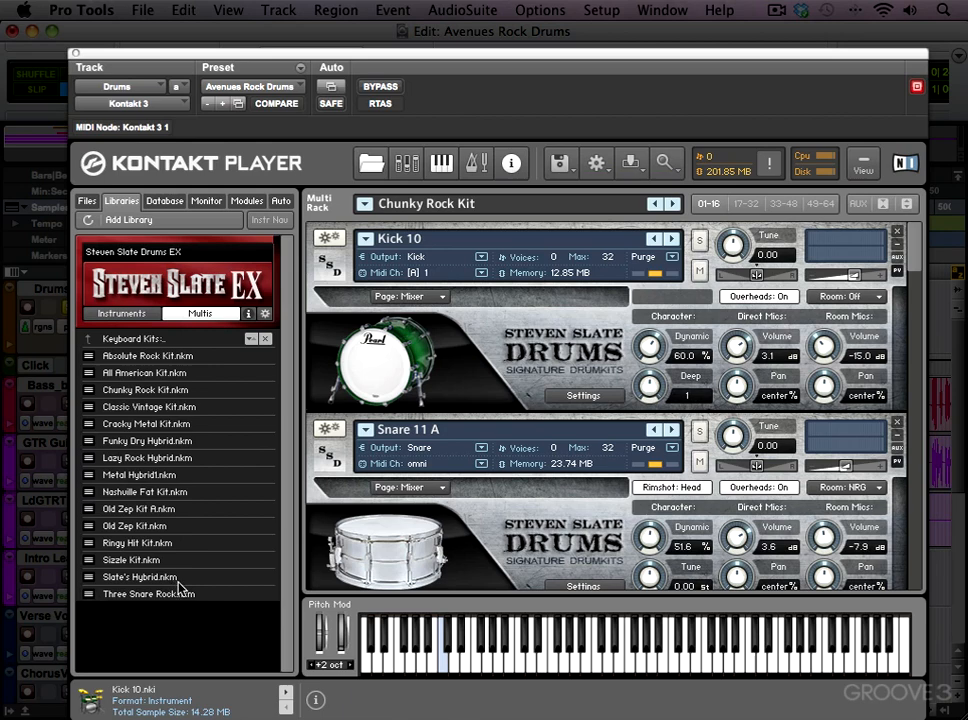
{"action": "mouse_move", "coordinate": [226, 400]}
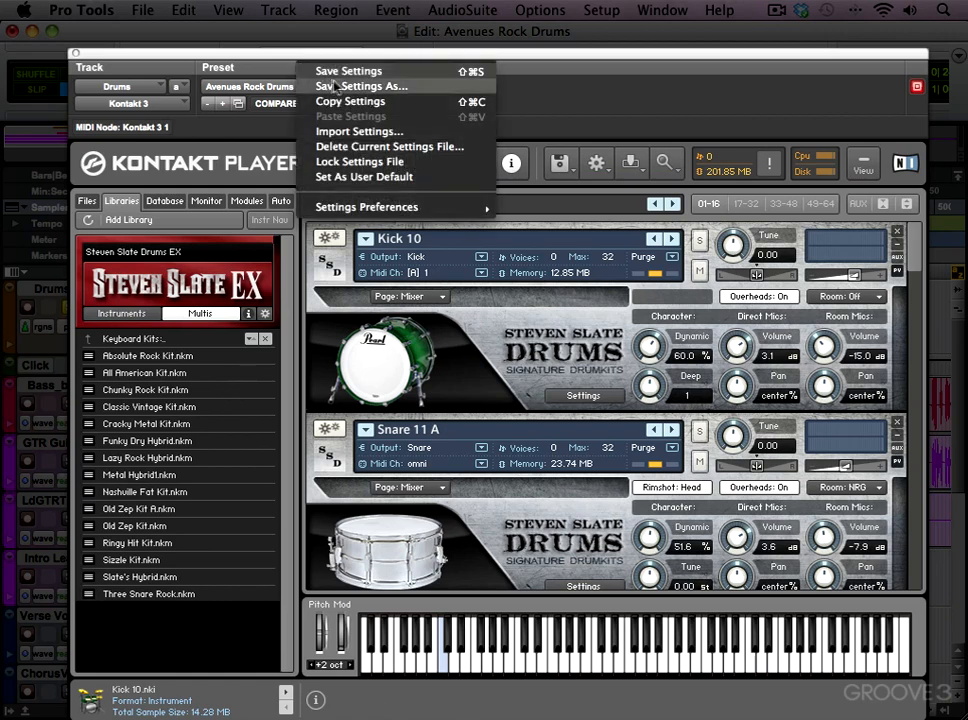
Save the plug-in settings as Avenues Rock Drums via Save Settings As
{"action": "left_click", "coordinate": [364, 86]}
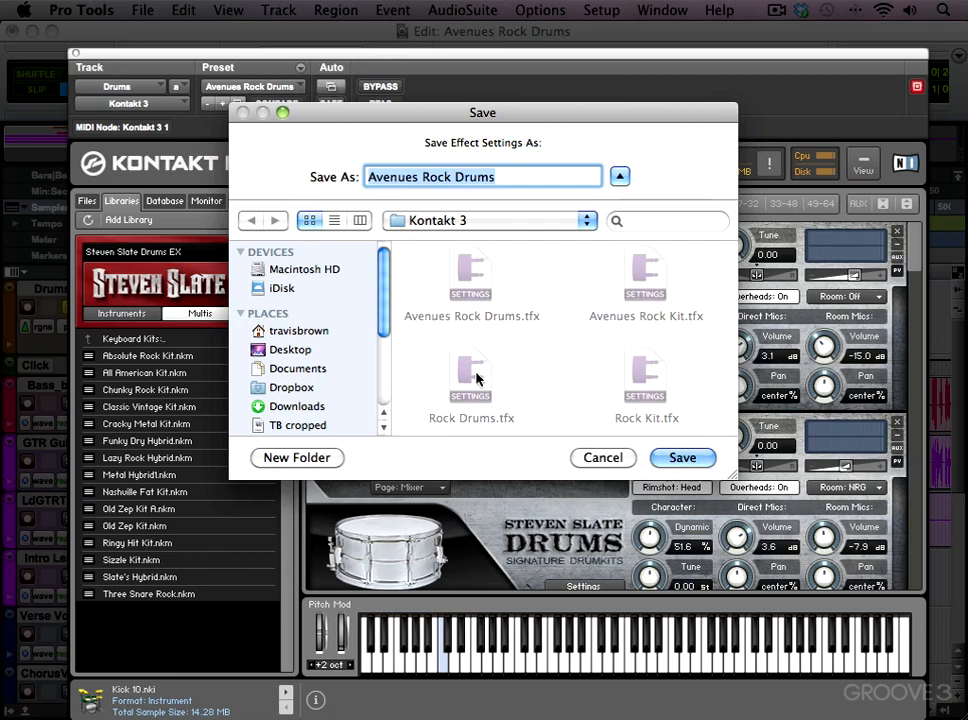
{"action": "left_click", "coordinate": [682, 456]}
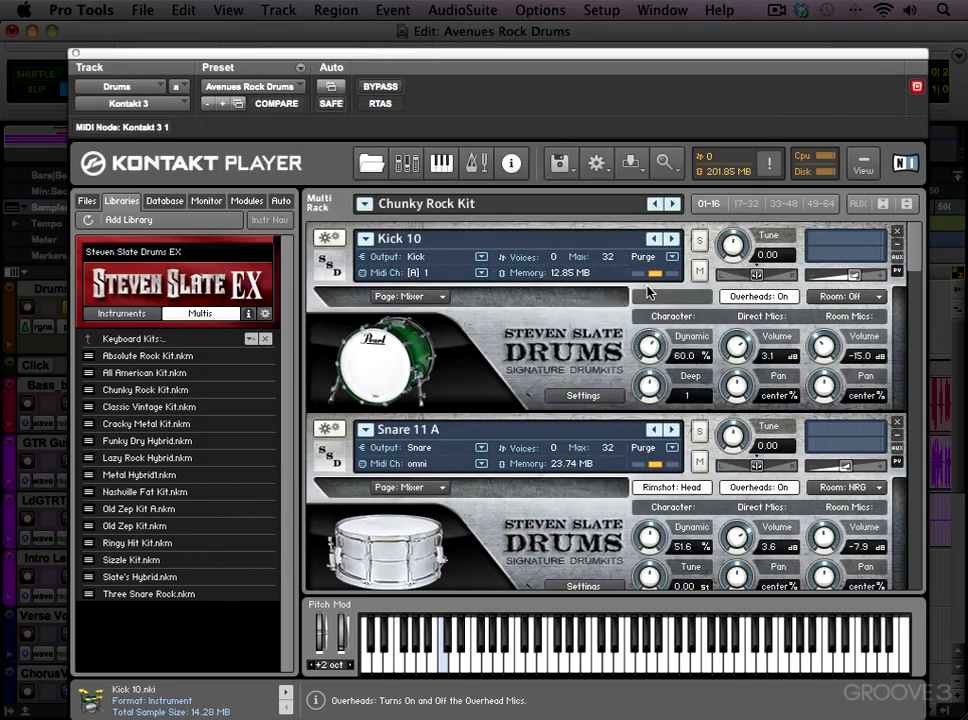